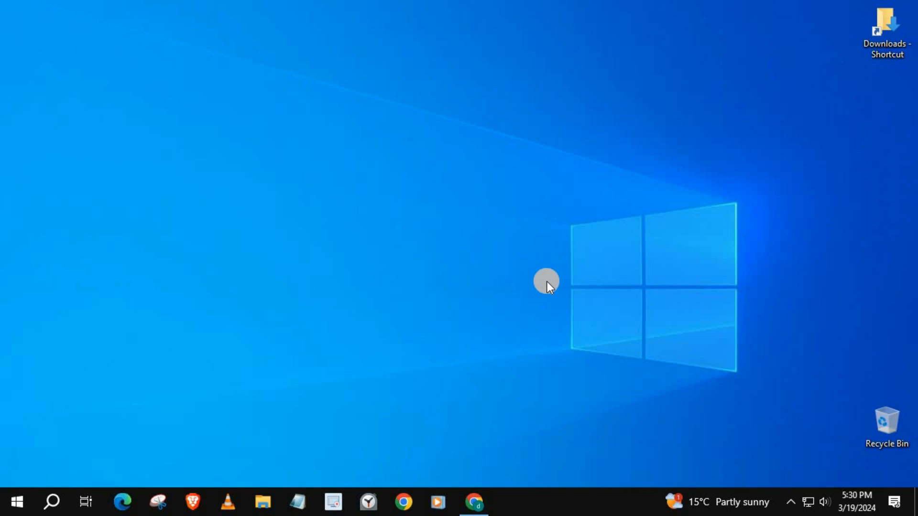
pyautogui.moveTo(468, 499)
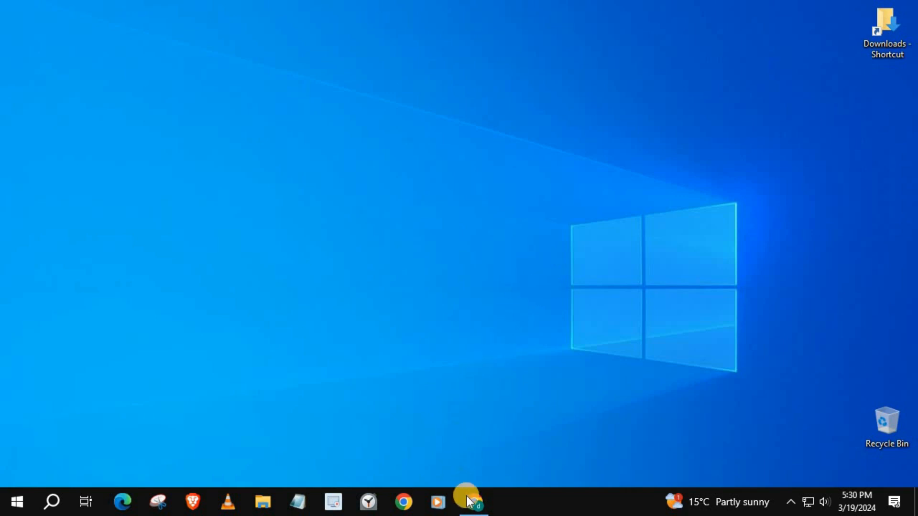
# - Launch Chrome from the Windows taskbar
pyautogui.click(472, 502)
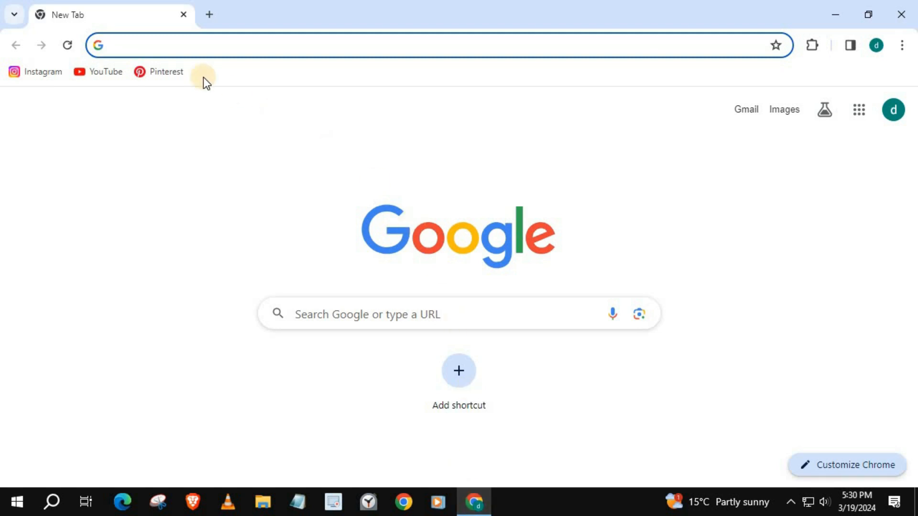
# - Open Instagram from the bookmark and choose Settings from the More menu
pyautogui.click(37, 72)
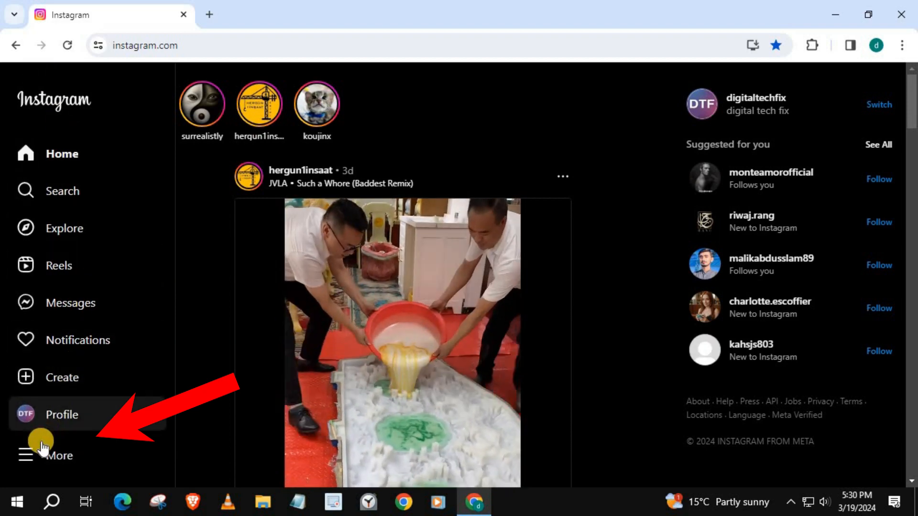
pyautogui.click(57, 456)
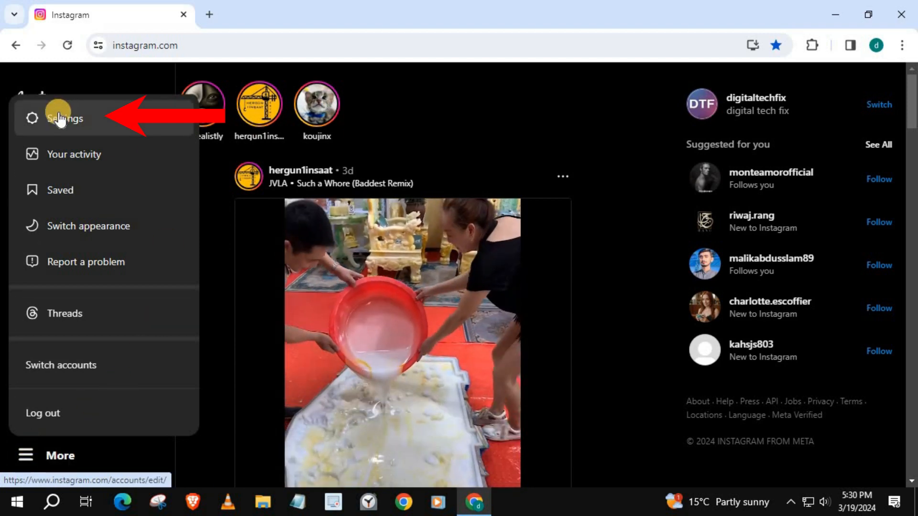
pyautogui.click(64, 119)
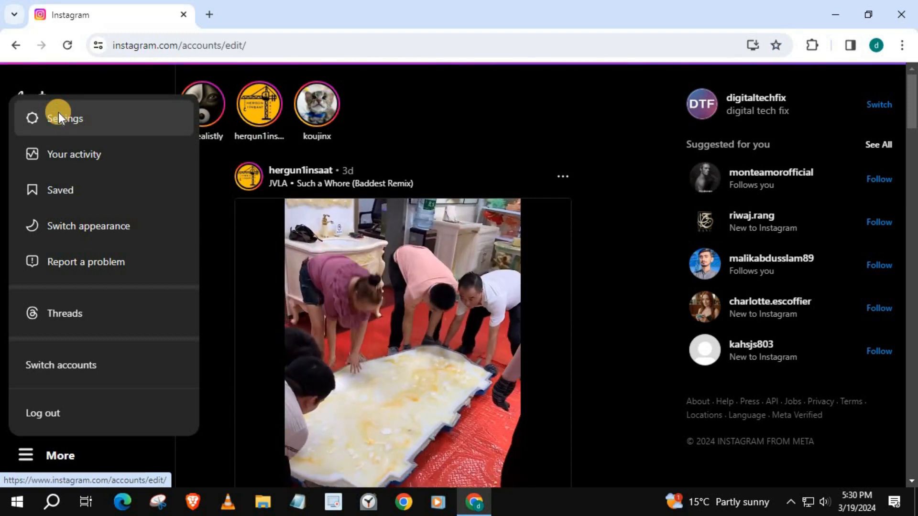
# - Scroll the settings list down to Blocked and open the blocked accounts page
pyautogui.click(65, 119)
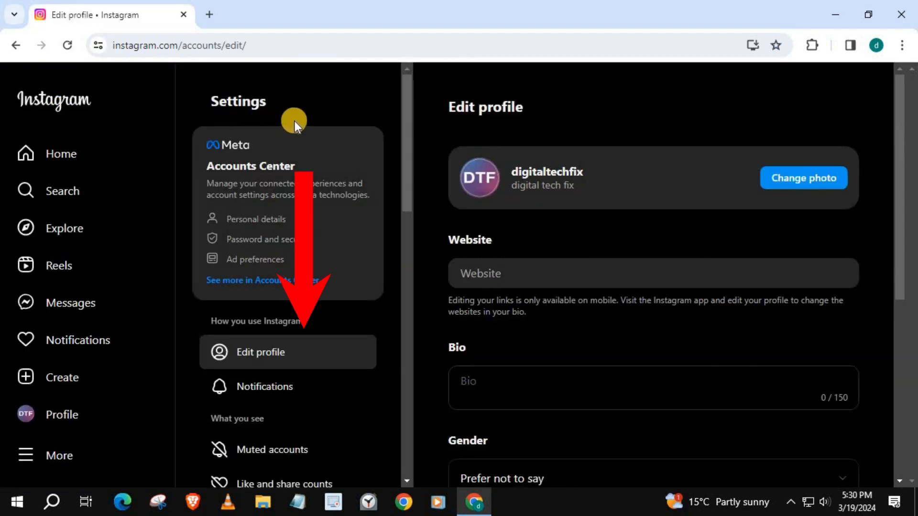
pyautogui.scroll(-3)
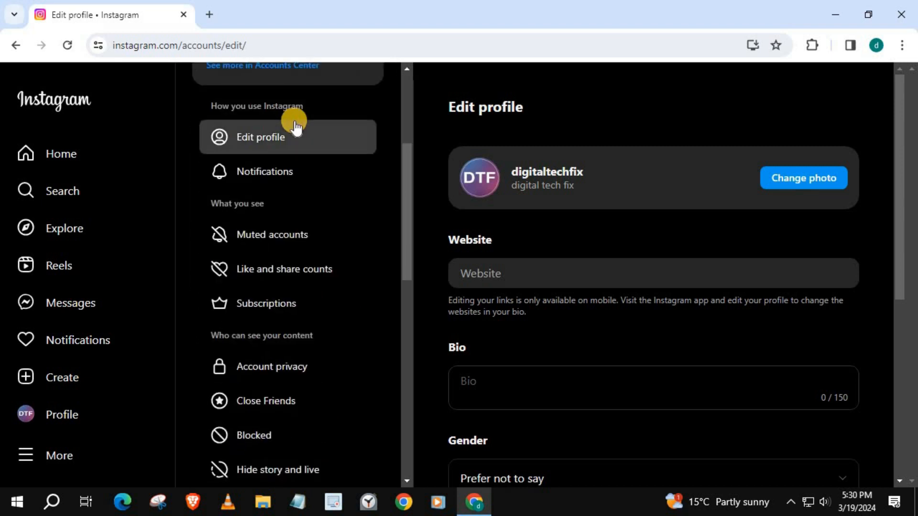
pyautogui.scroll(-3)
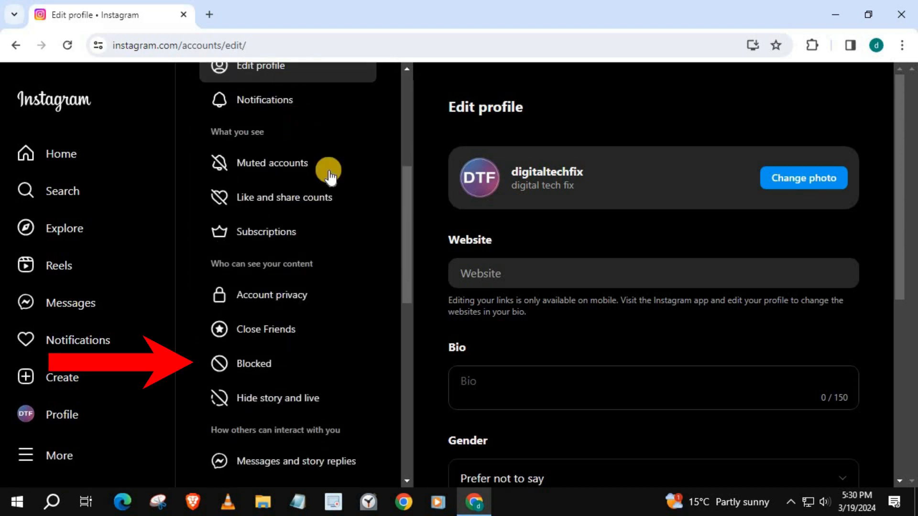
pyautogui.moveTo(258, 366)
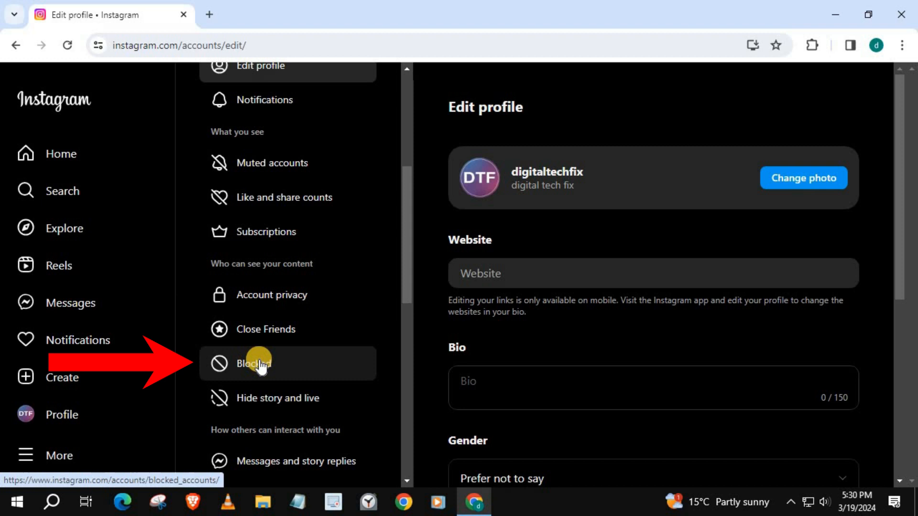
pyautogui.click(258, 364)
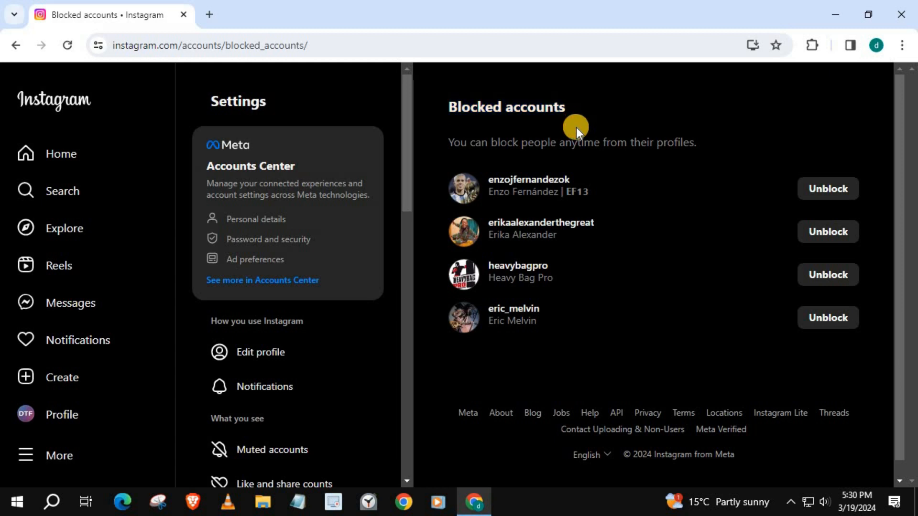
pyautogui.moveTo(828, 190)
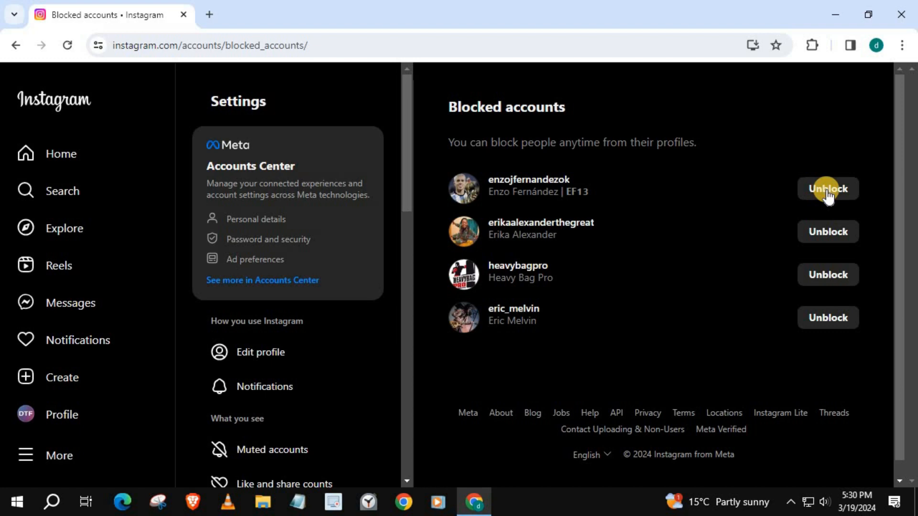
# - Unblock all four blocked accounts, confirming each in the Unblock dialog
pyautogui.click(827, 189)
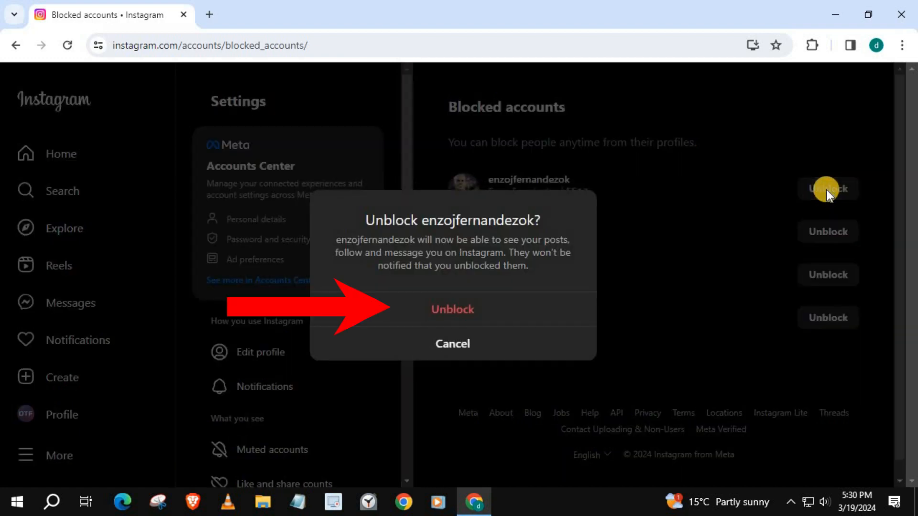
pyautogui.moveTo(447, 312)
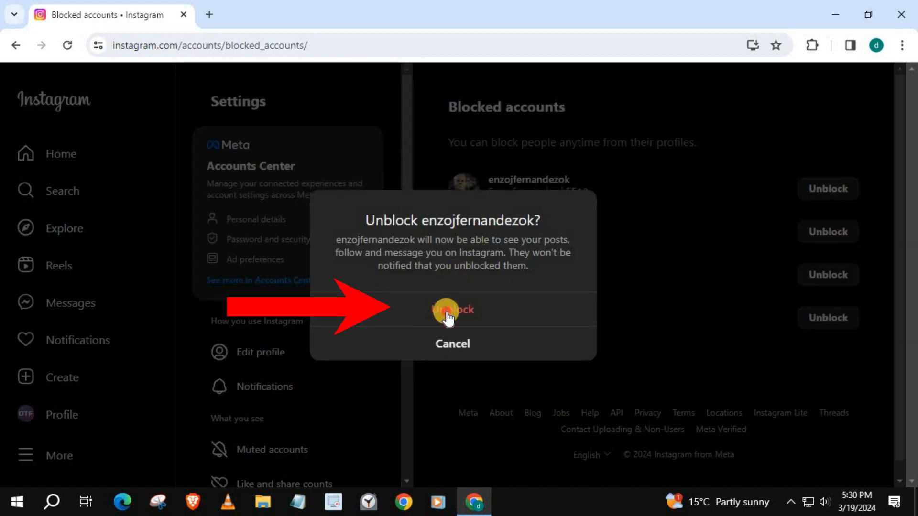
pyautogui.click(452, 309)
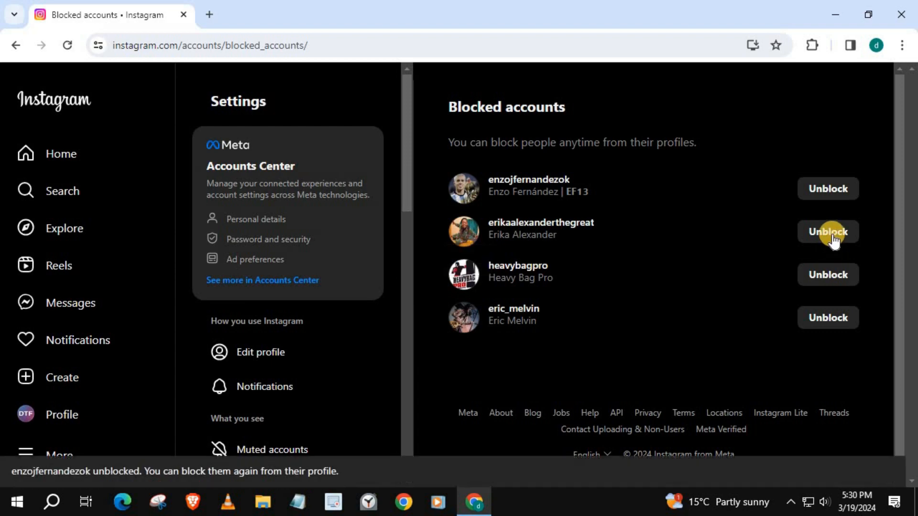
pyautogui.click(828, 275)
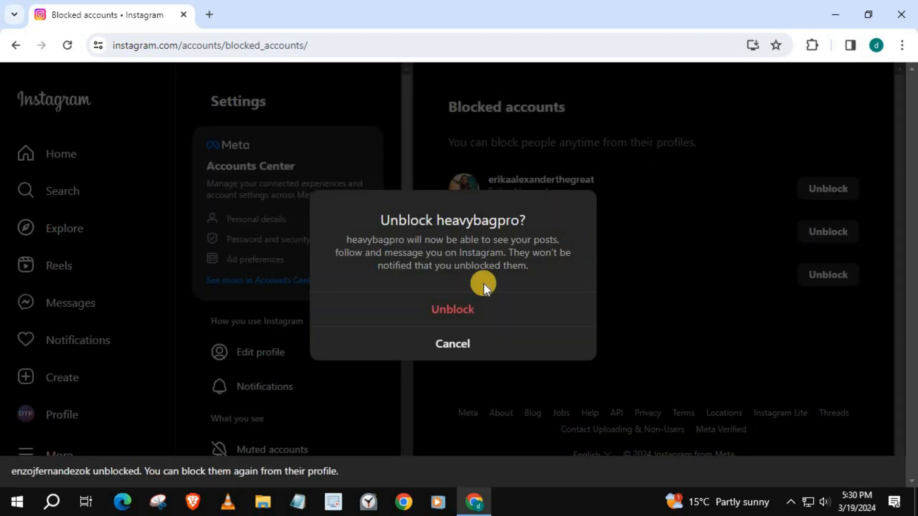
pyautogui.click(452, 310)
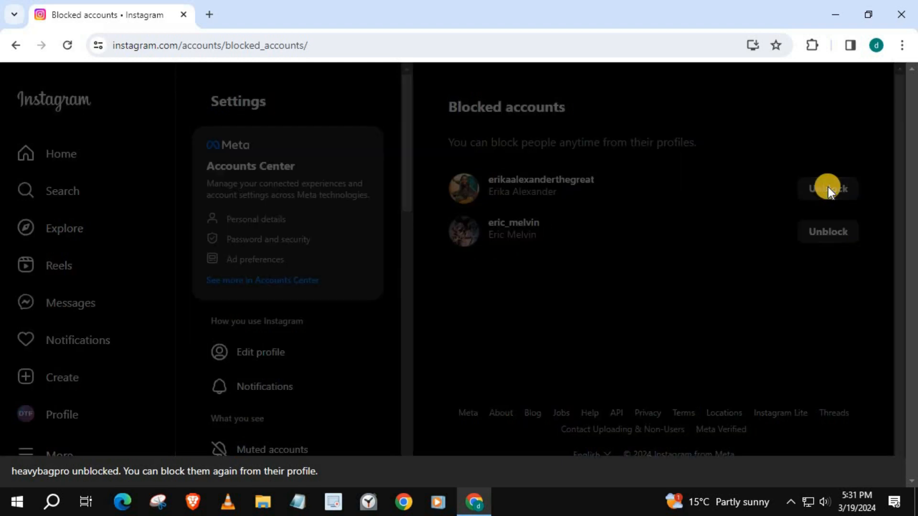
pyautogui.click(828, 188)
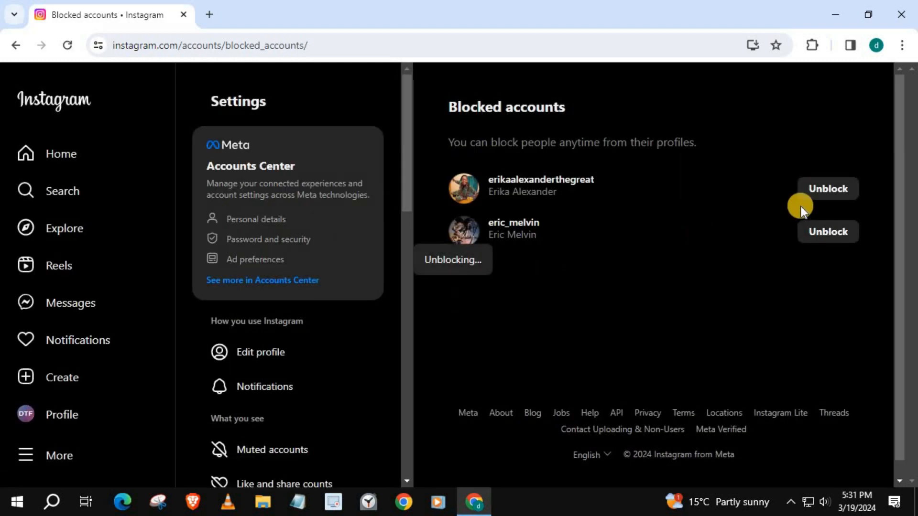
pyautogui.click(827, 188)
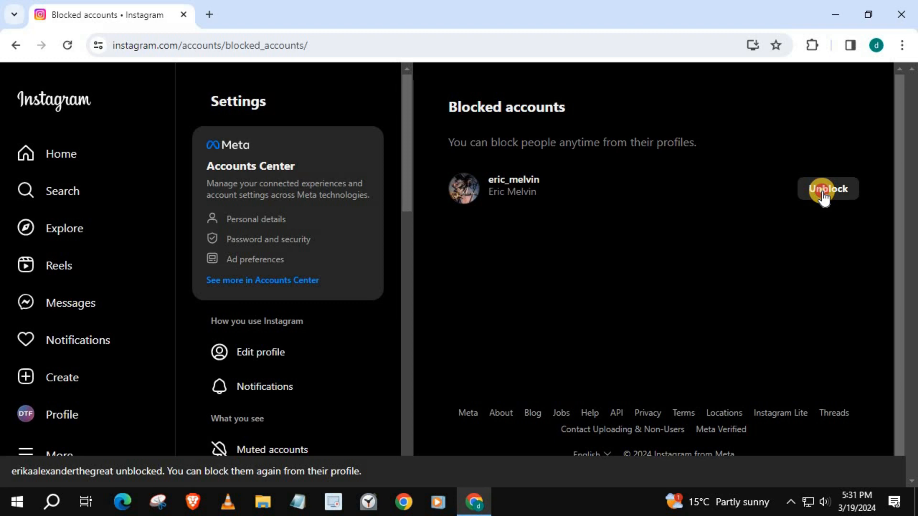
pyautogui.click(827, 189)
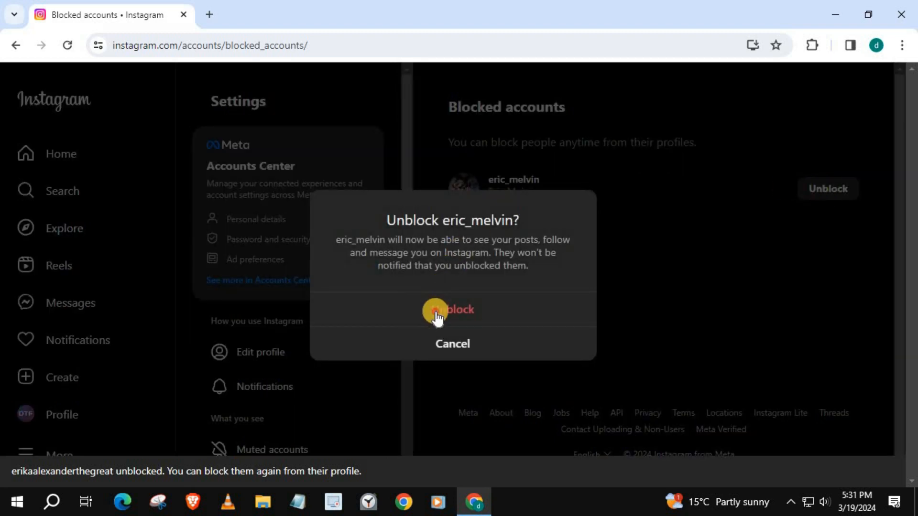
pyautogui.click(443, 310)
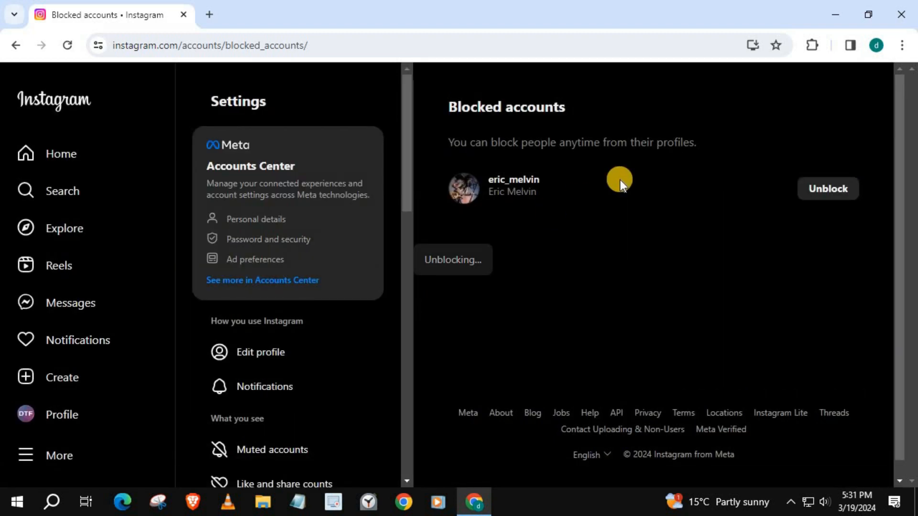